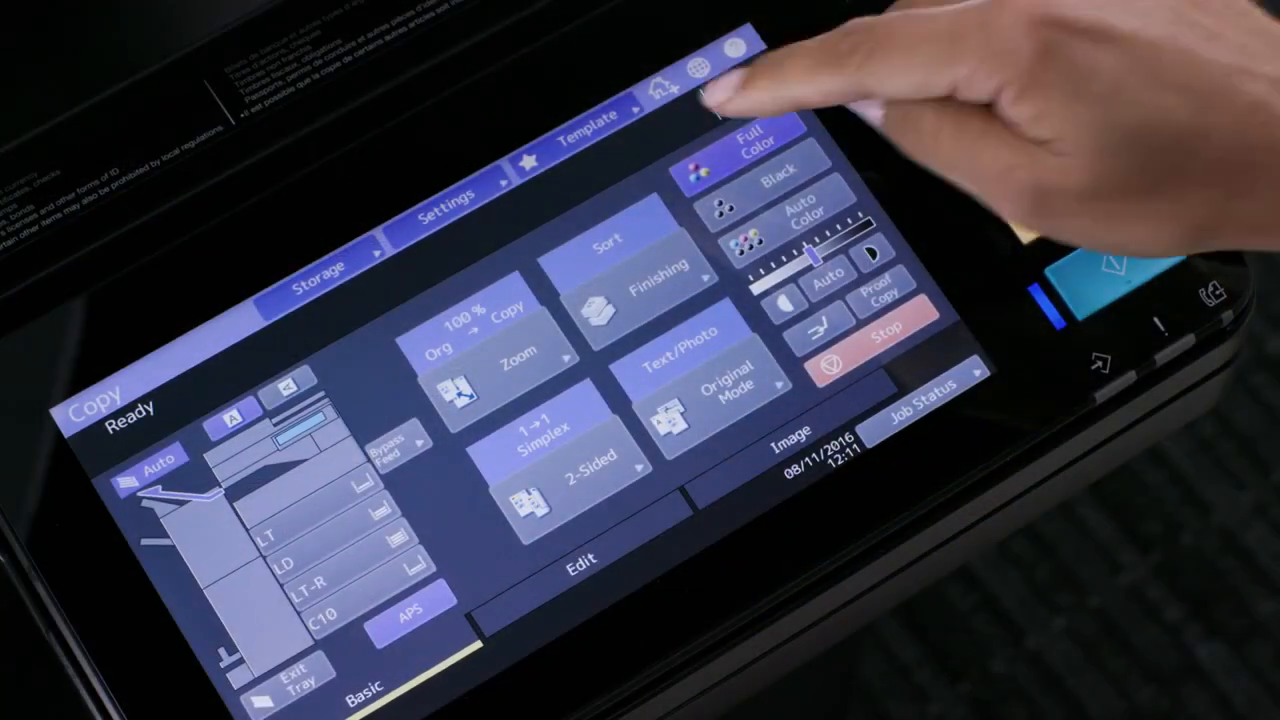
Set 1→2 duplex copying and upper-left staple finishing for the copy job.
click(590, 115)
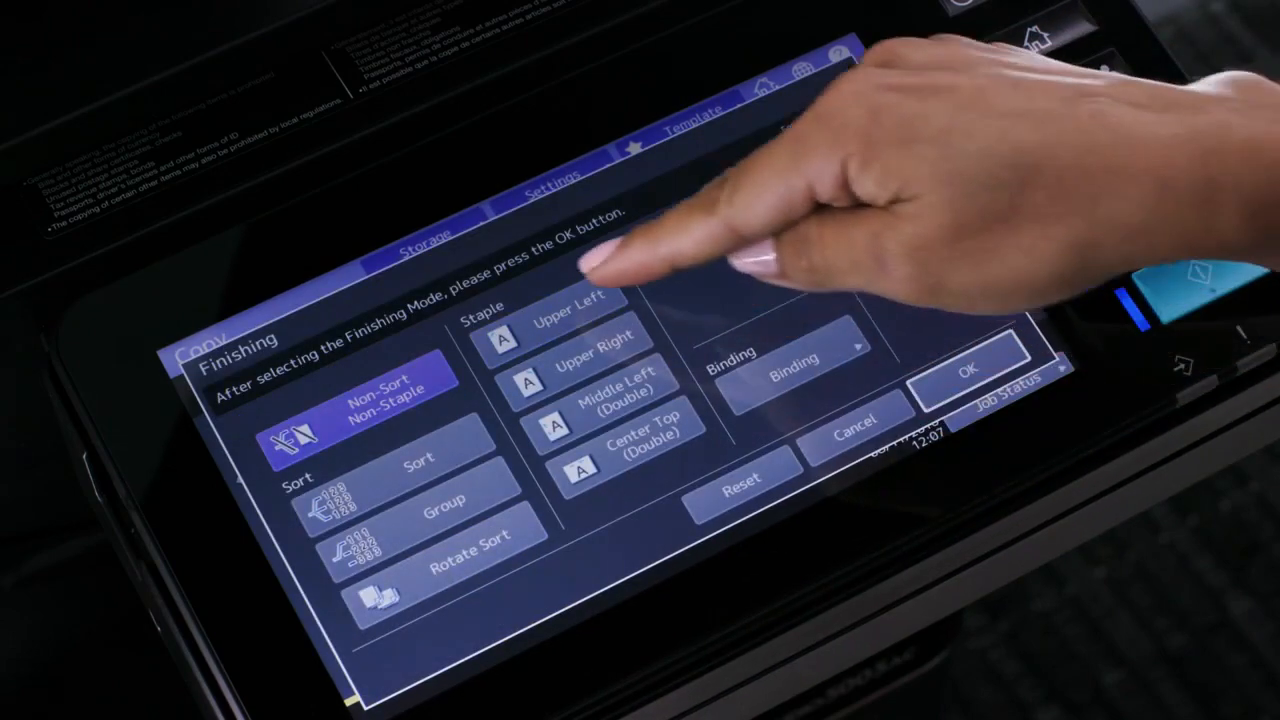
click(967, 375)
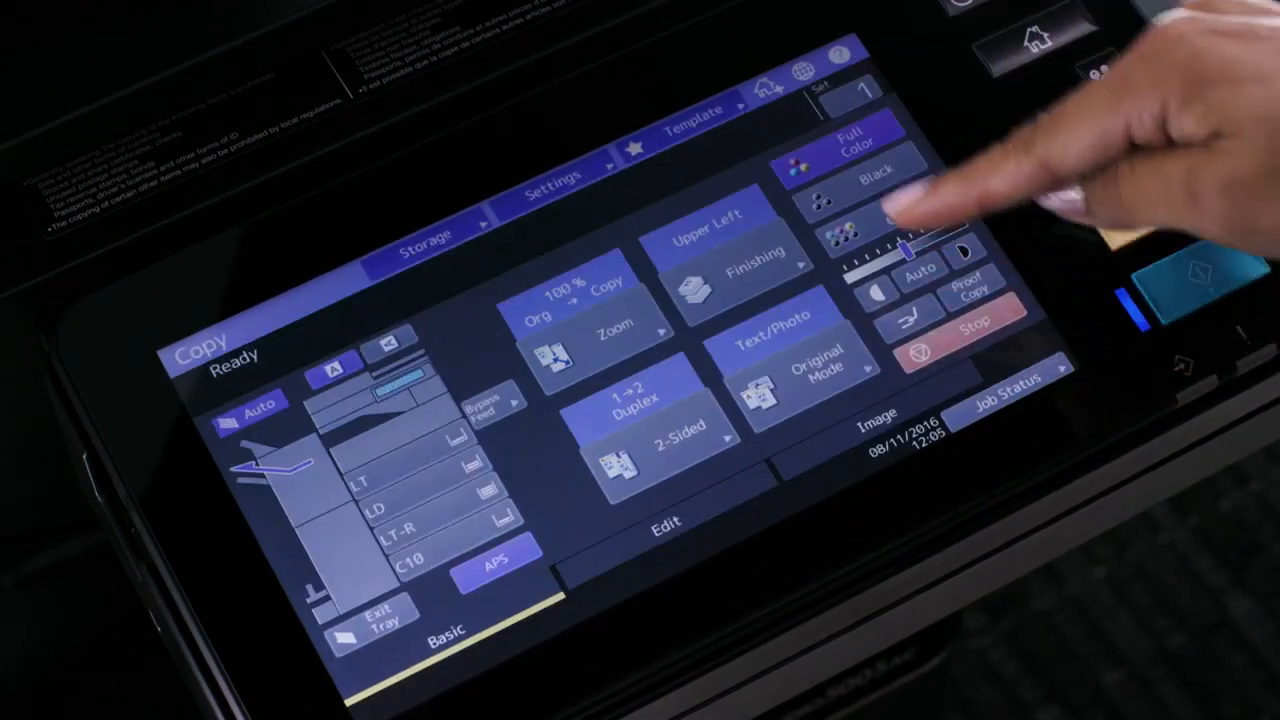
Enter template registration and list the Public Template Group's slots, with an empty slot selected.
click(690, 110)
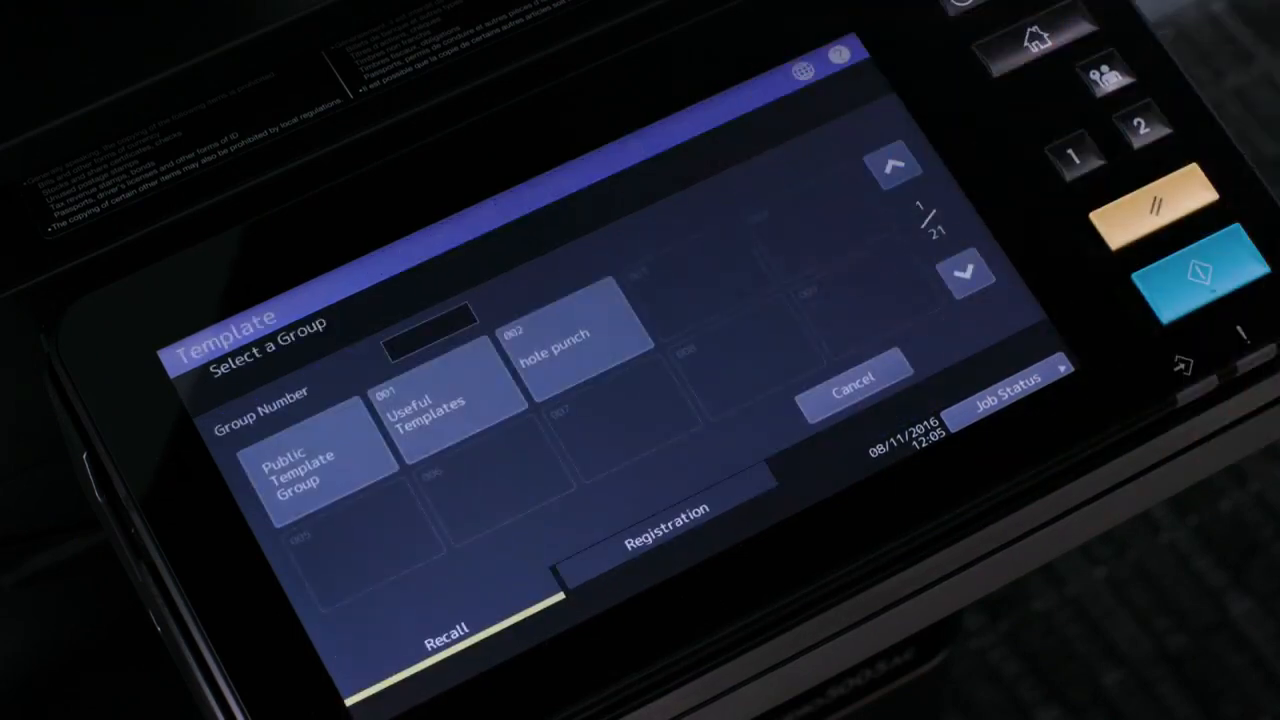
click(665, 520)
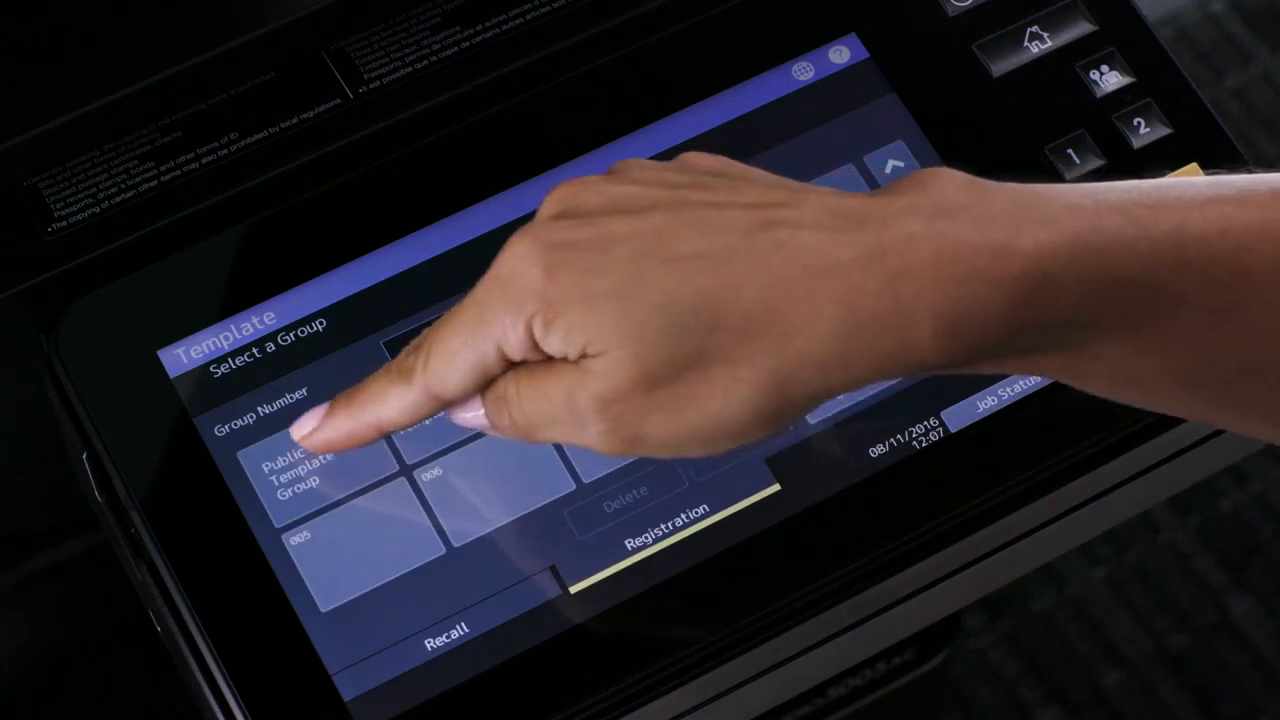
click(305, 470)
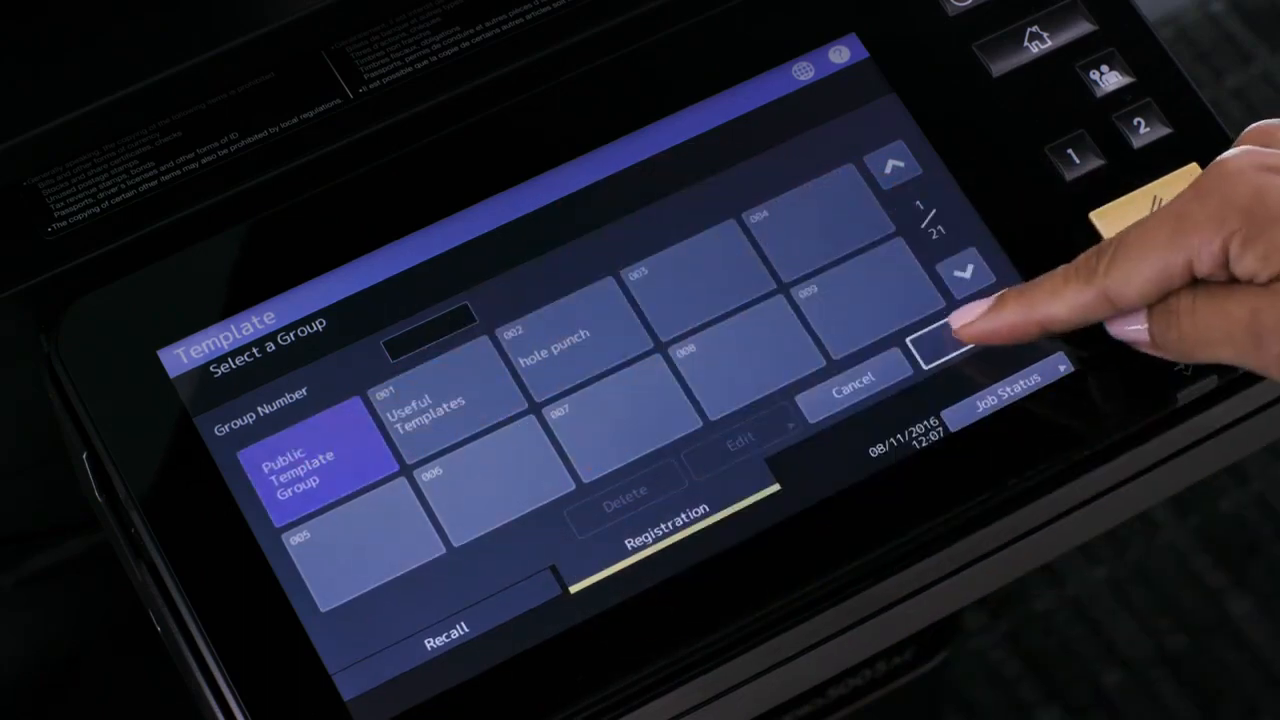
click(662, 515)
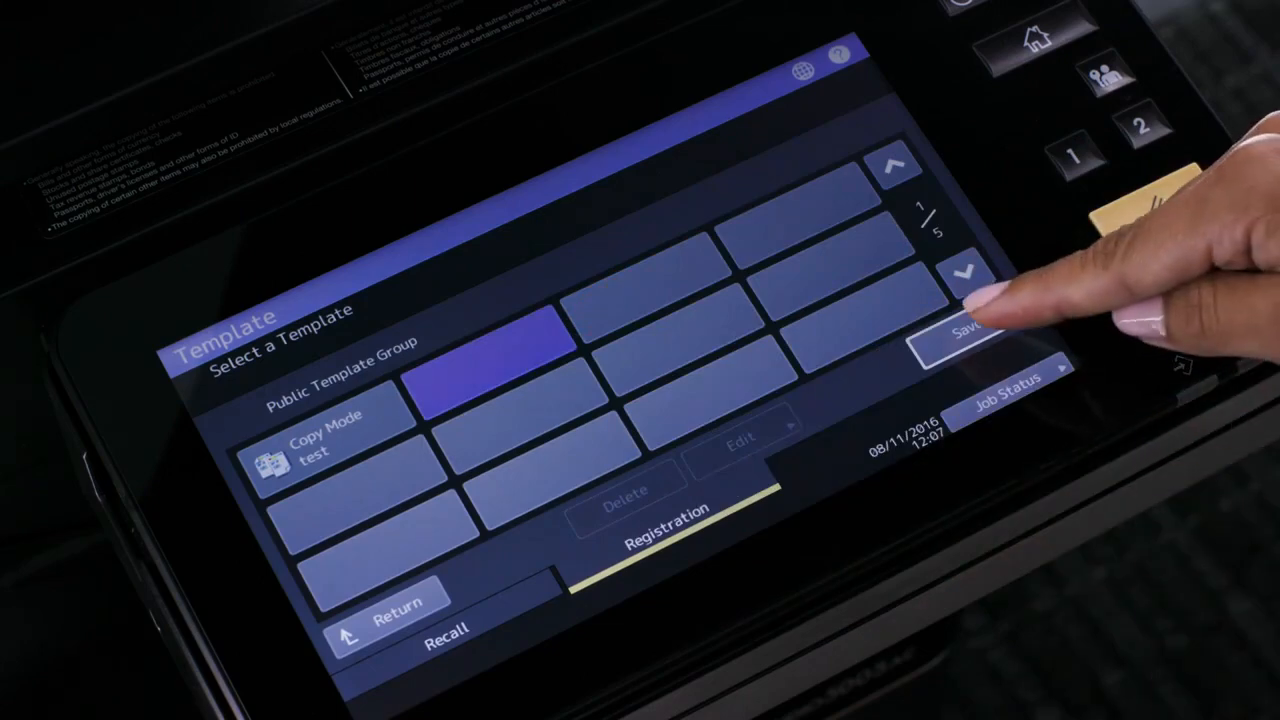
Save the duplex/staple settings into the empty slot as a named, password-protected template.
click(960, 330)
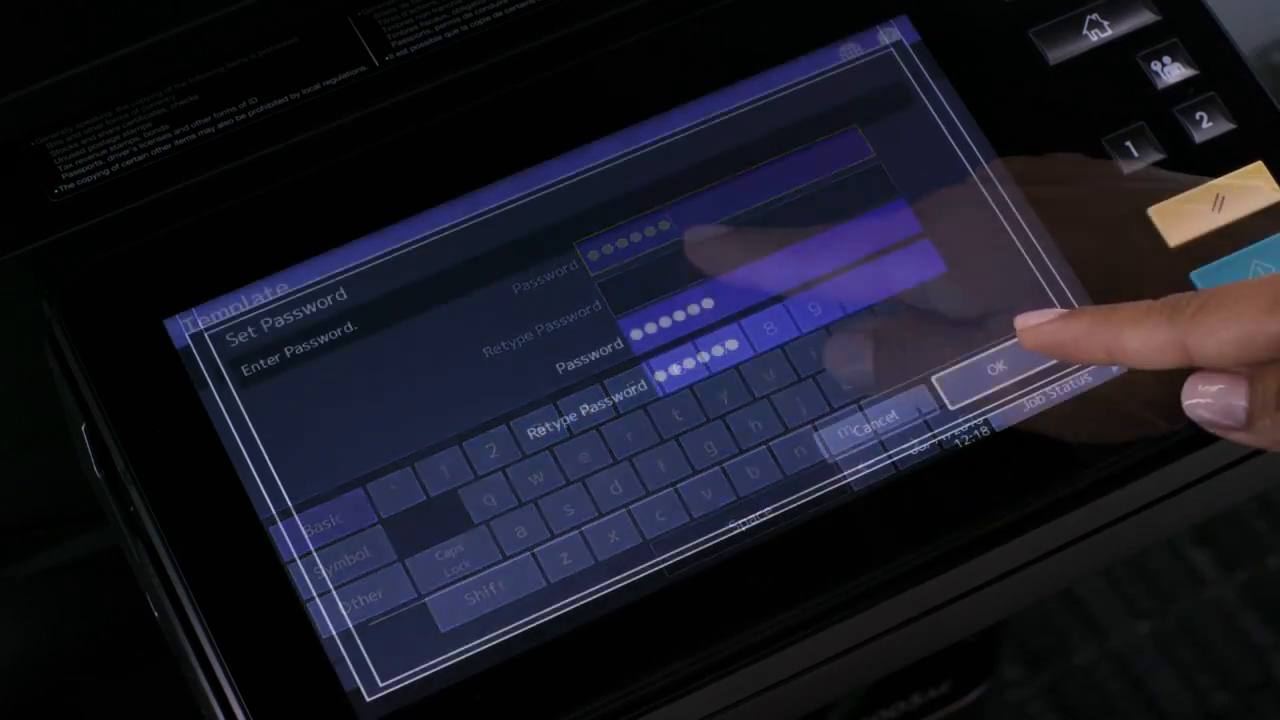
click(997, 369)
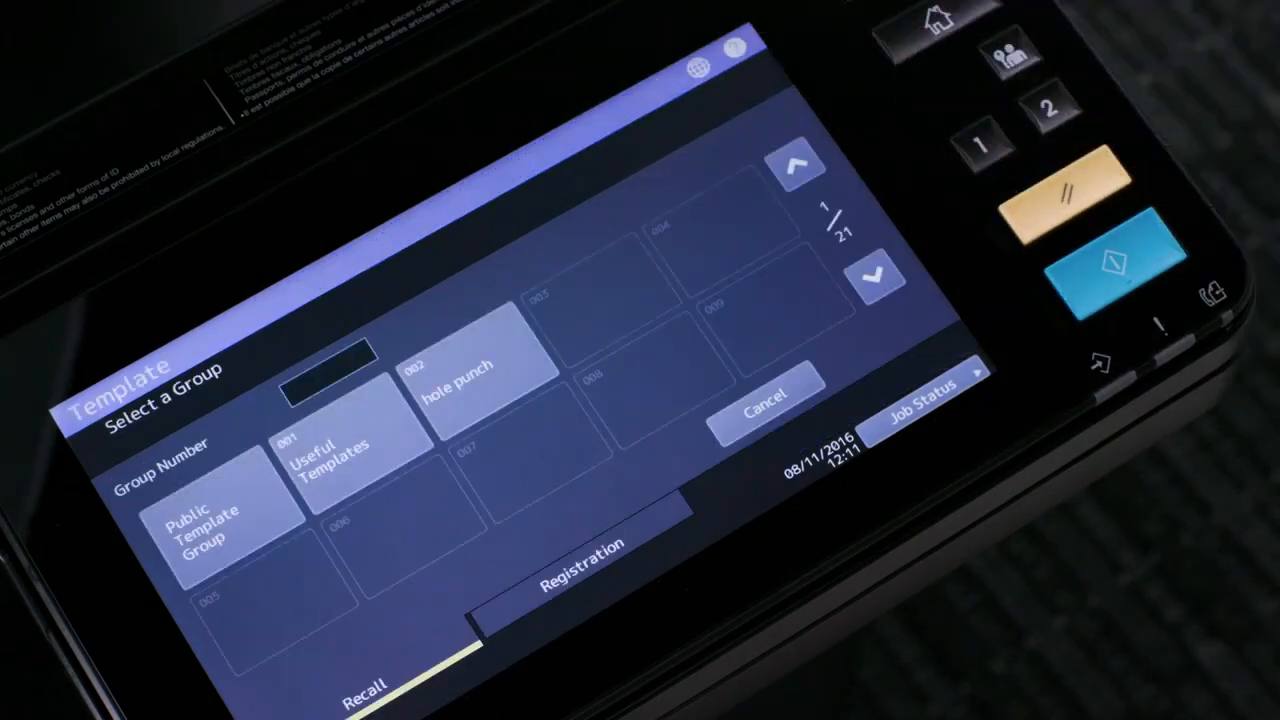
List the Public Template Group's templates, now showing 'Copy Mode newsletter' beside 'Copy Mode test'.
click(205, 525)
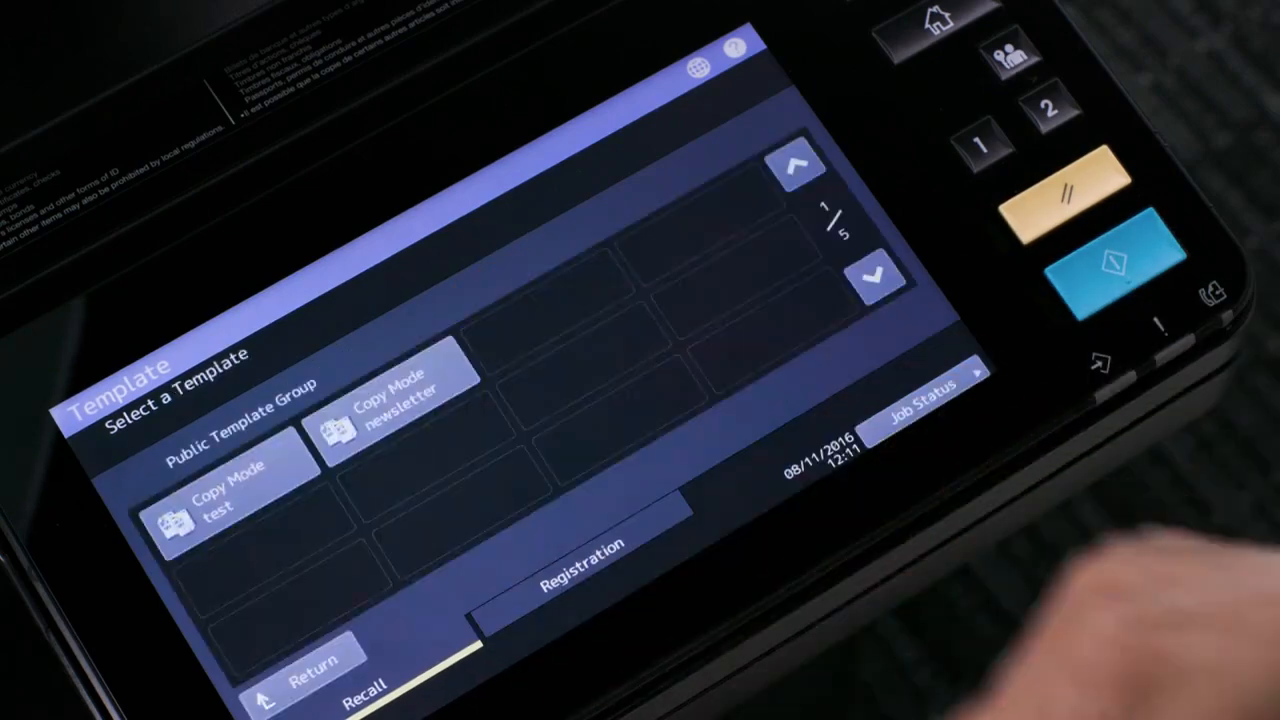